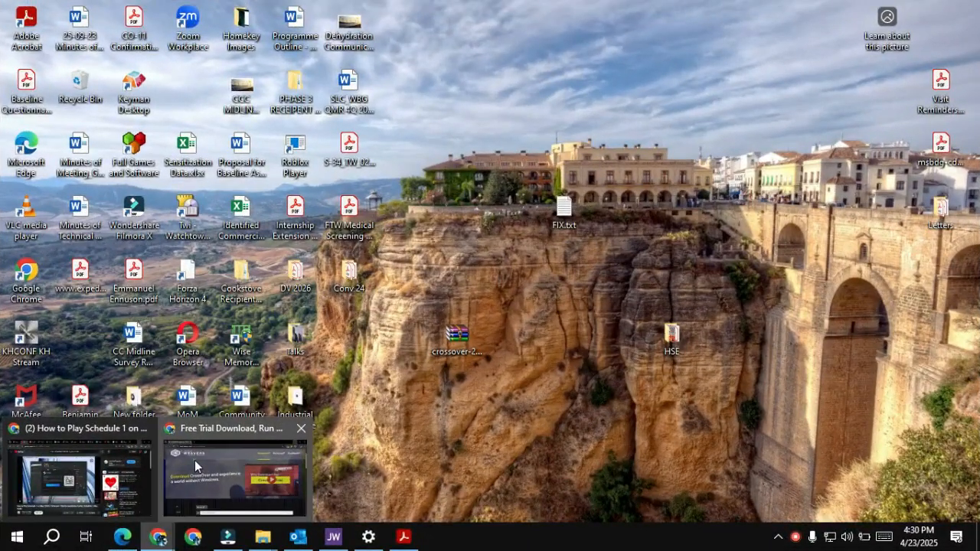
# - Bring the CodeWeavers CrossOver download page forward and scroll to its trial form
pyautogui.click(232, 474)
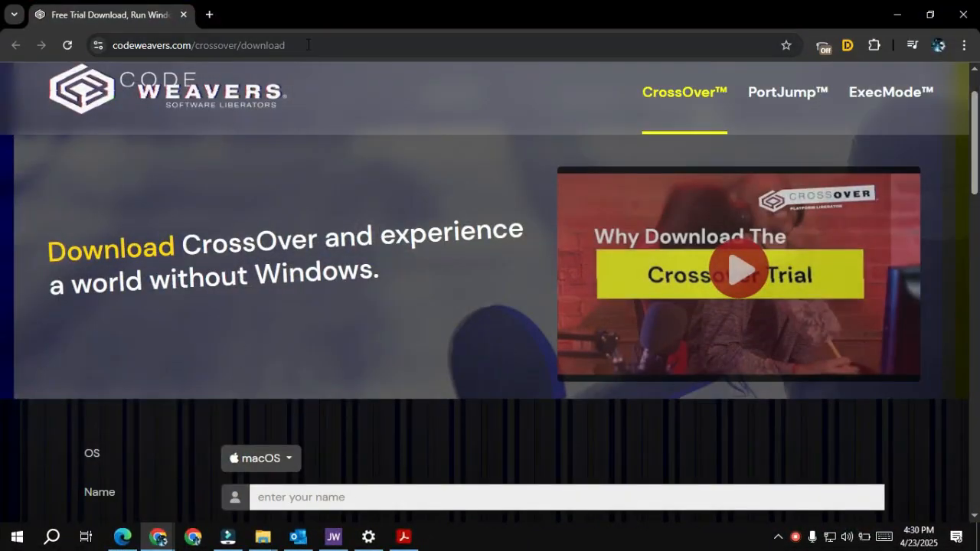
pyautogui.click(306, 46)
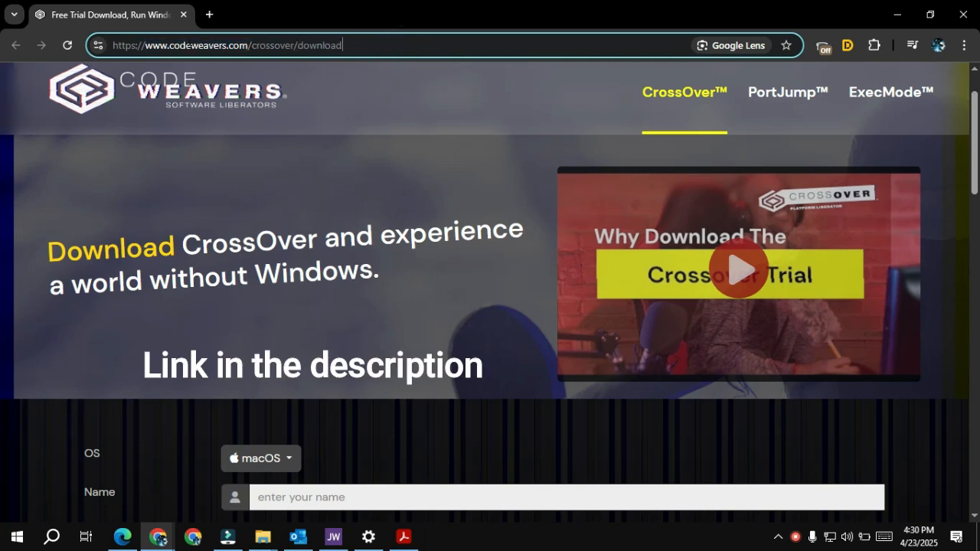
pyautogui.scroll(-3)
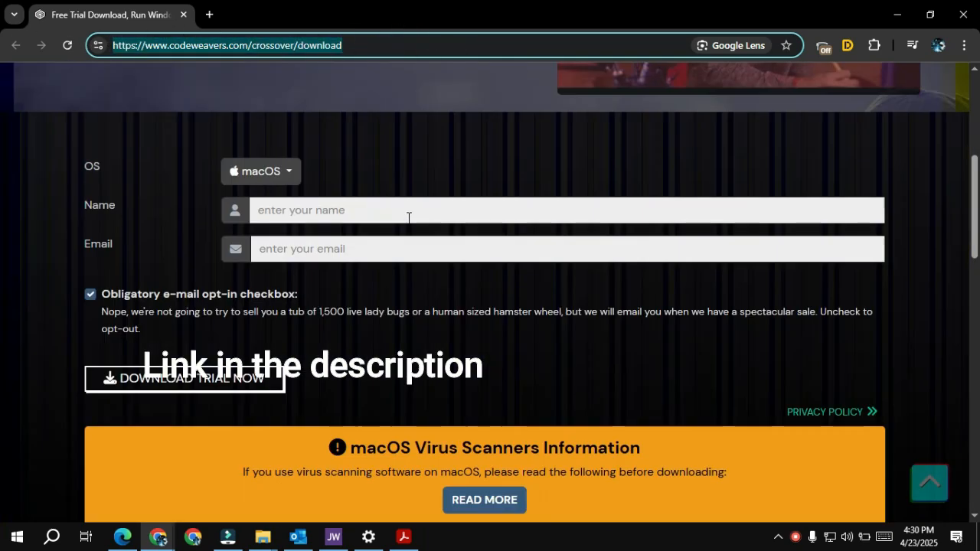
# - Keep macOS as the OS and enter the name 'Sporto' and an email starting 'sportog2@'
pyautogui.click(261, 242)
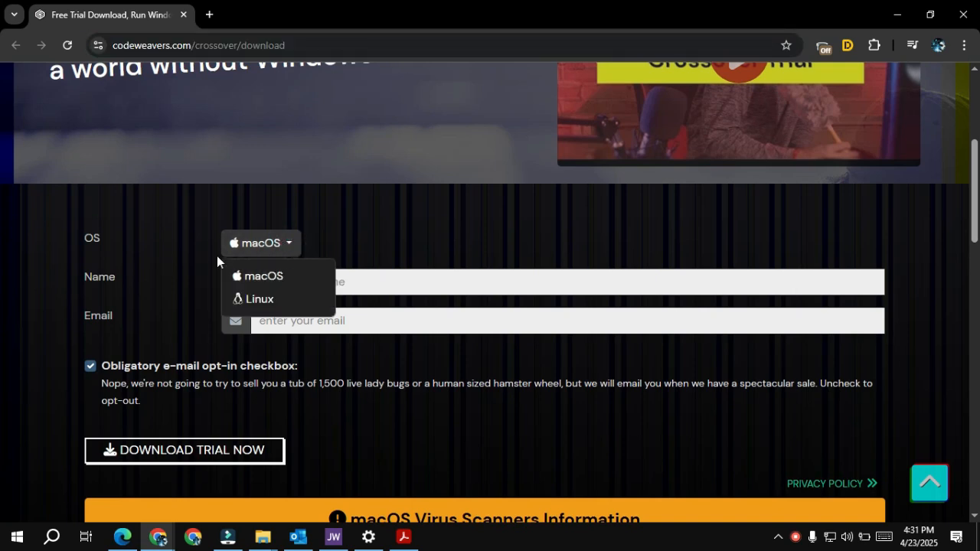
pyautogui.click(264, 275)
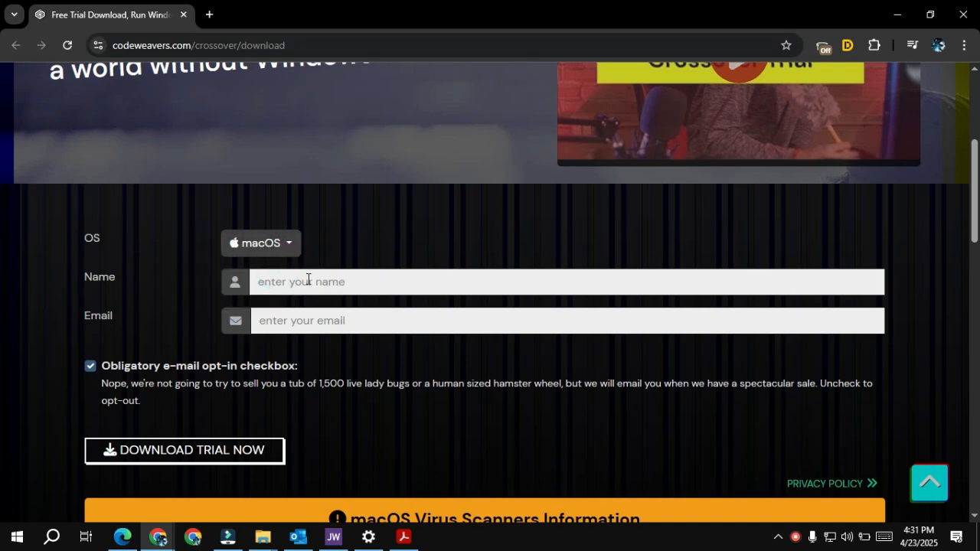
pyautogui.write('Spo')
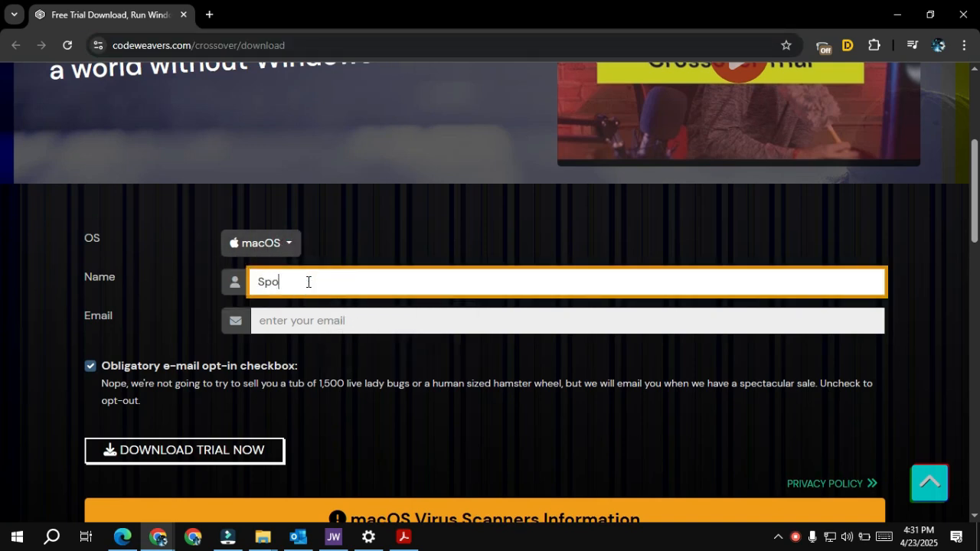
pyautogui.write('rto-G')
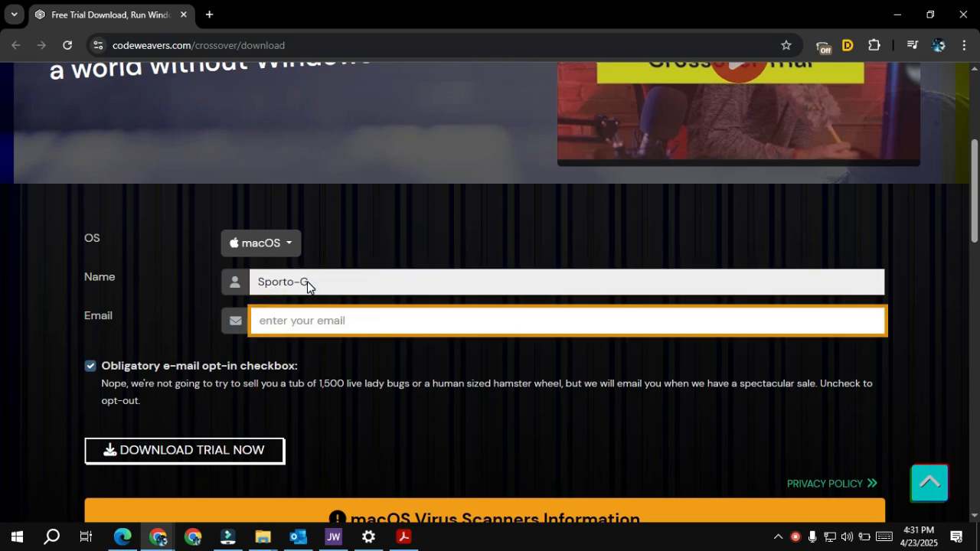
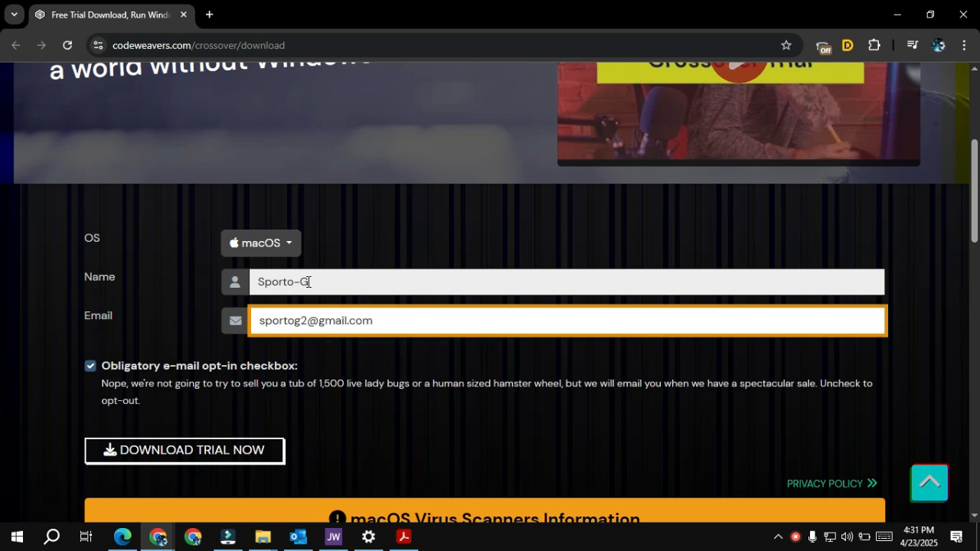
pyautogui.scroll(-3)
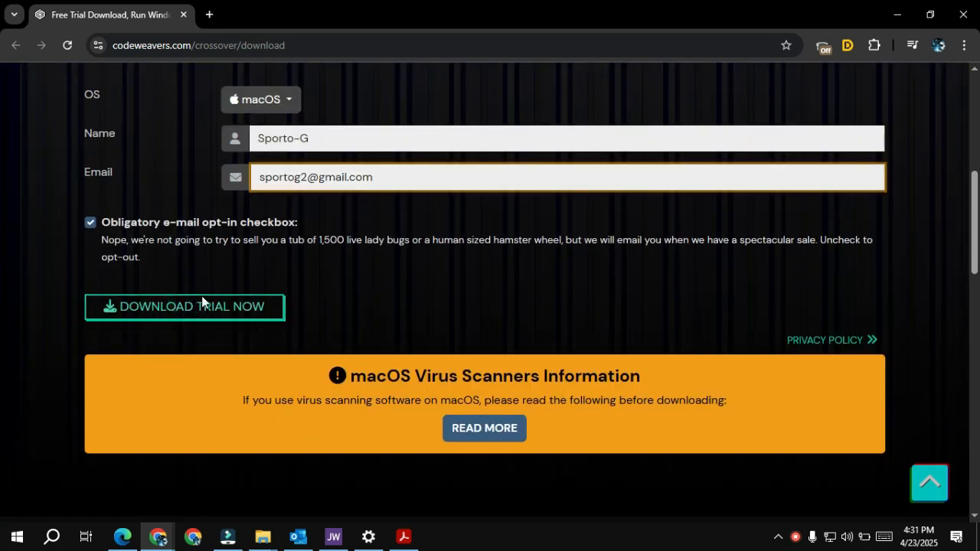
# - Download the CrossOver macOS trial zip to the desktop
pyautogui.click(184, 306)
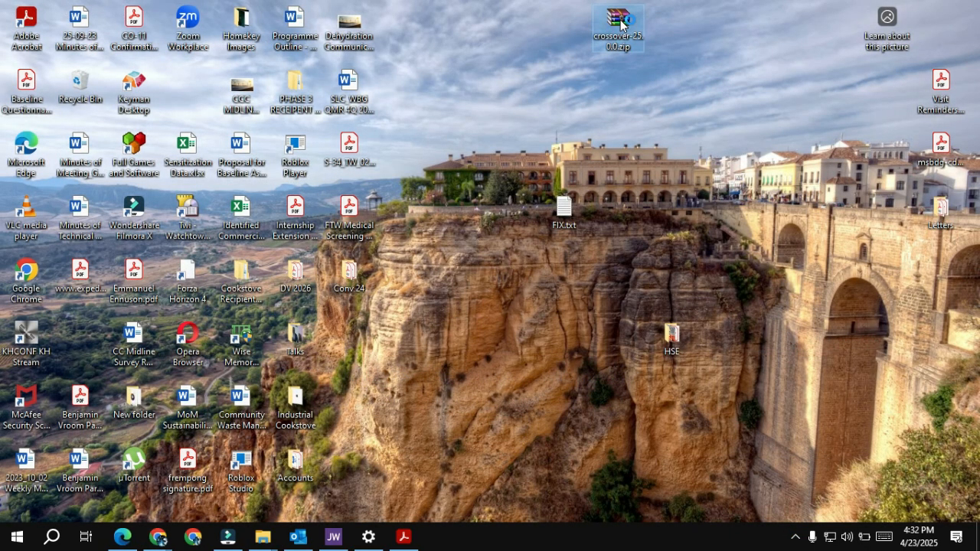
# - Open the CrossOver zip in WinRAR and browse into CrossOver.app/Contents/MacOS, window maximized
pyautogui.doubleClick(619, 23)
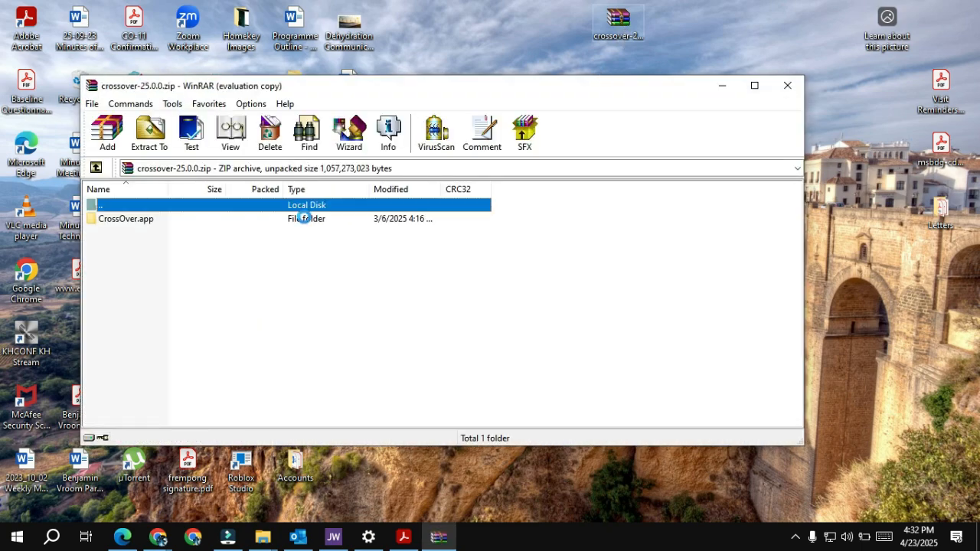
pyautogui.click(135, 222)
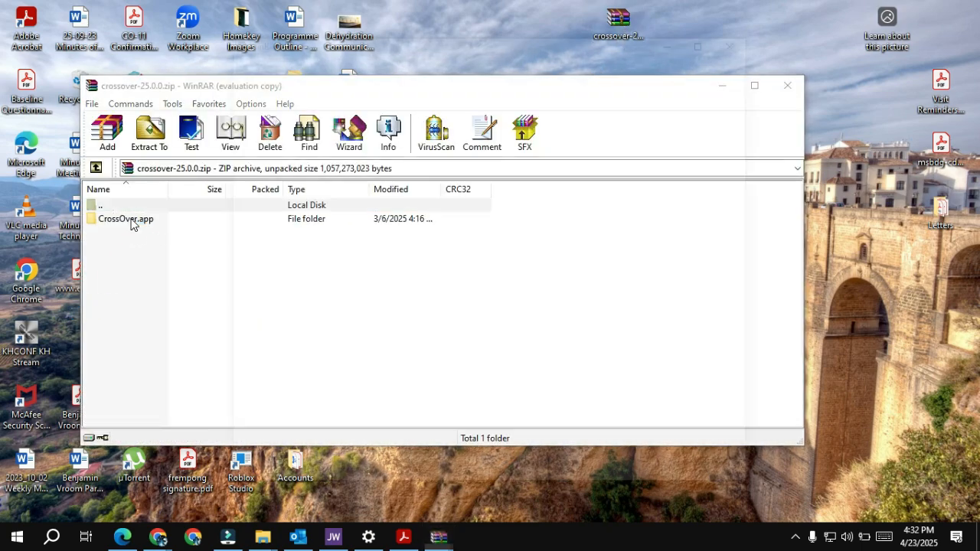
pyautogui.doubleClick(125, 217)
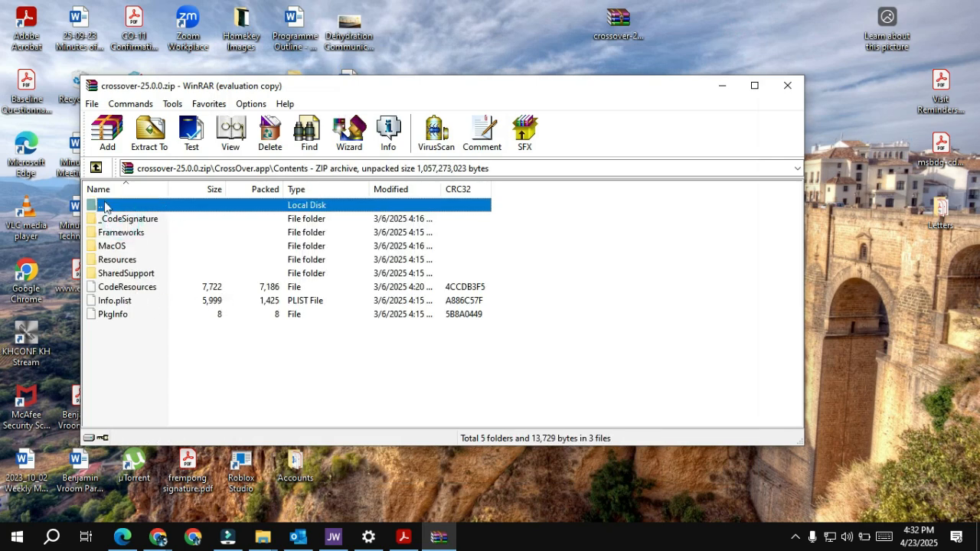
pyautogui.moveTo(122, 248)
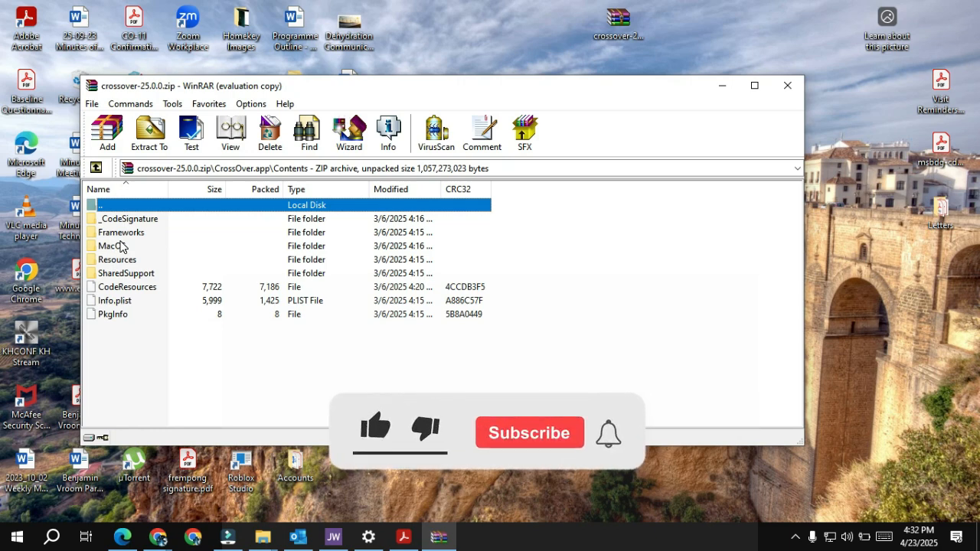
pyautogui.doubleClick(110, 245)
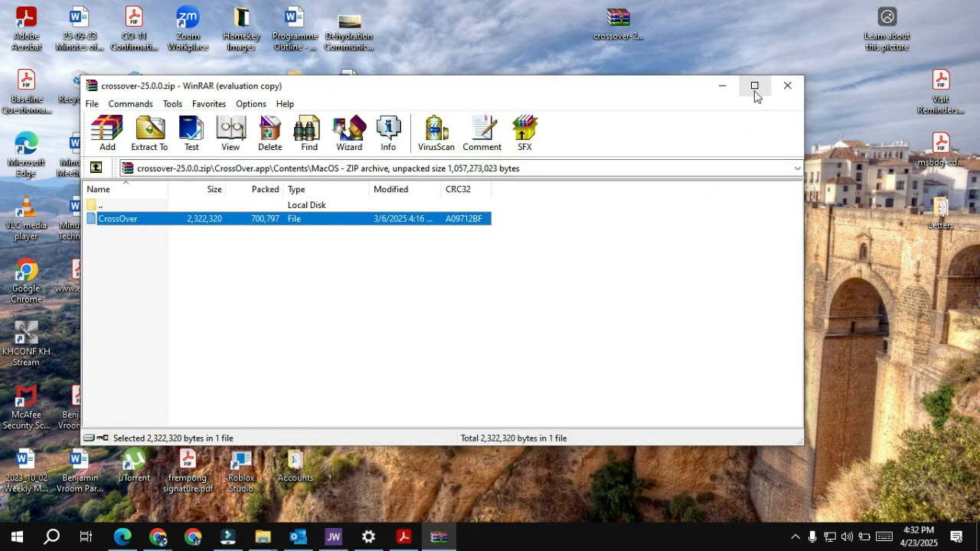
pyautogui.click(753, 85)
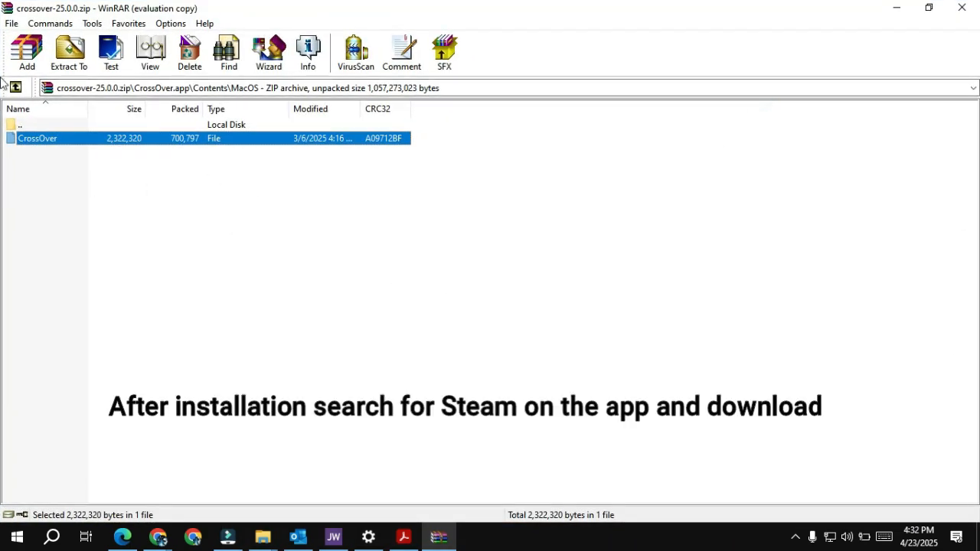